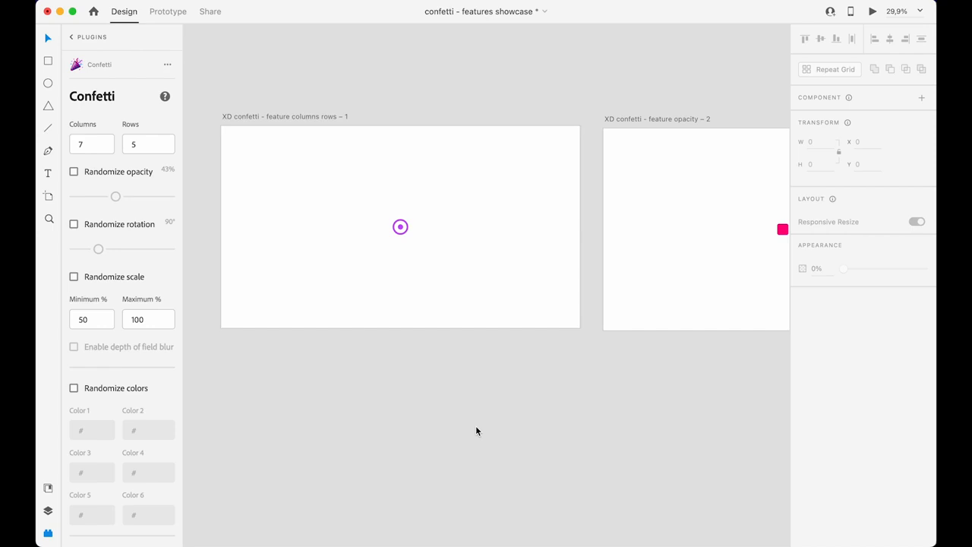
mouse_move(352, 398)
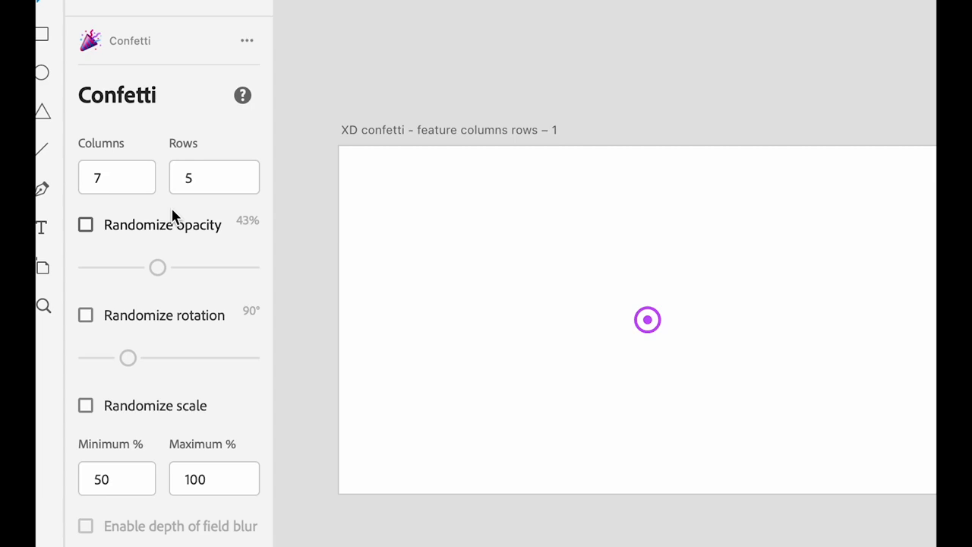
mouse_move(149, 211)
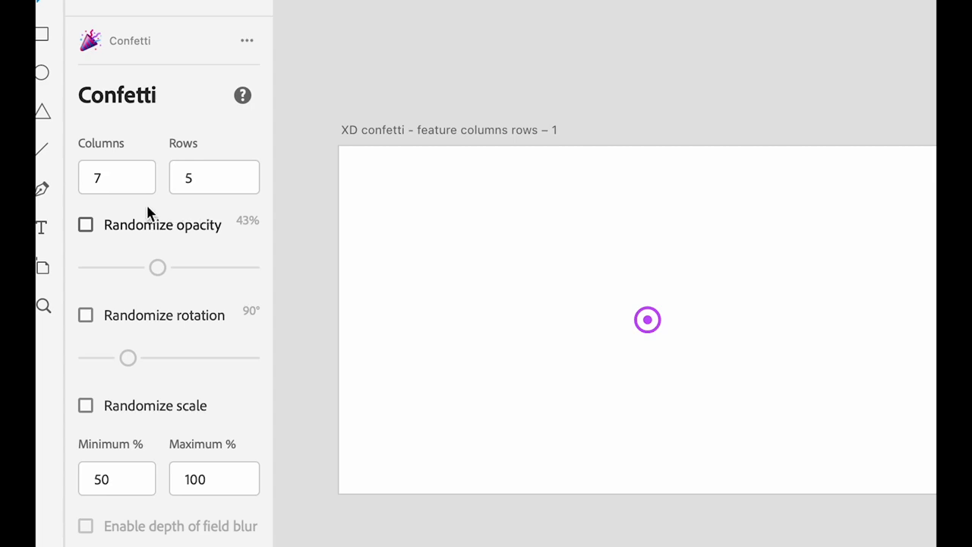
- Select the purple ring as the confetti particle and set the grid to 7 columns by 5 rows
click(647, 319)
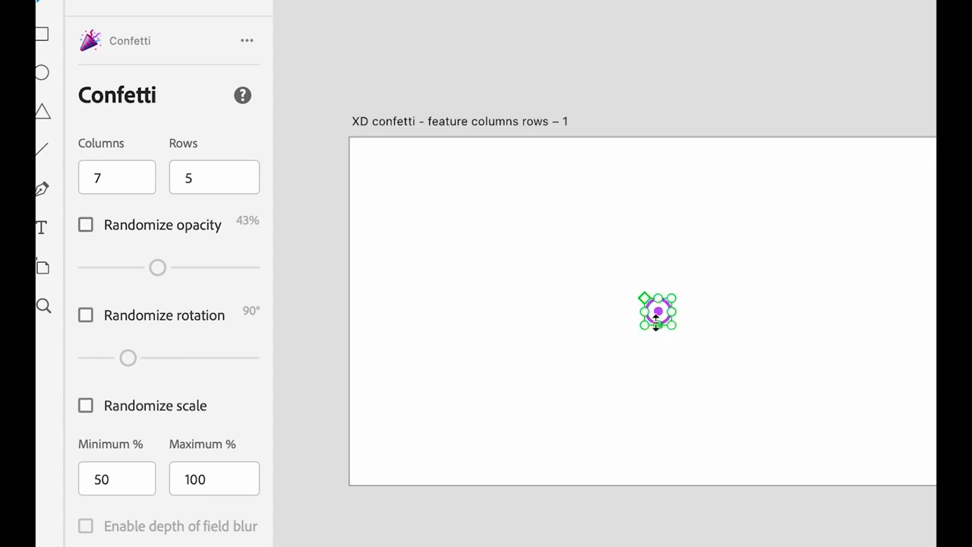
click(214, 177)
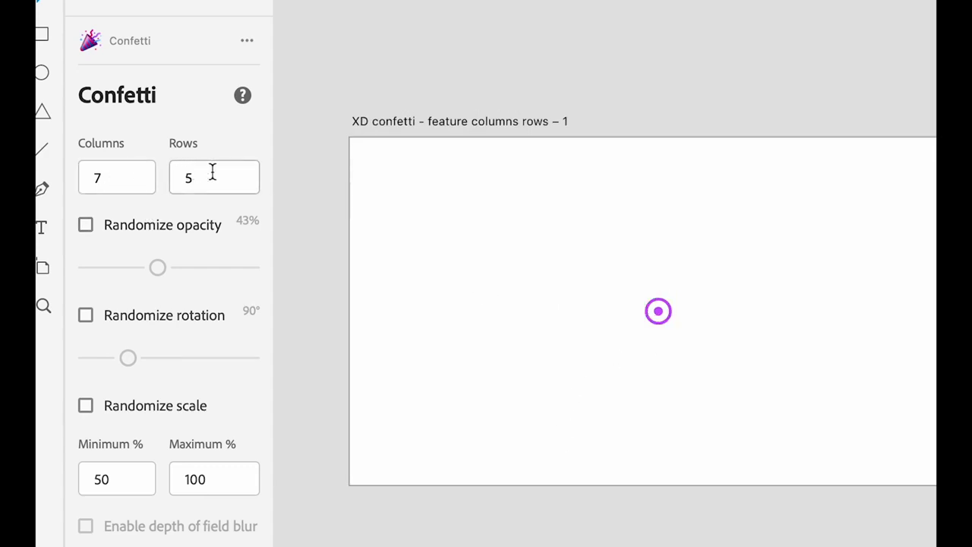
mouse_move(550, 318)
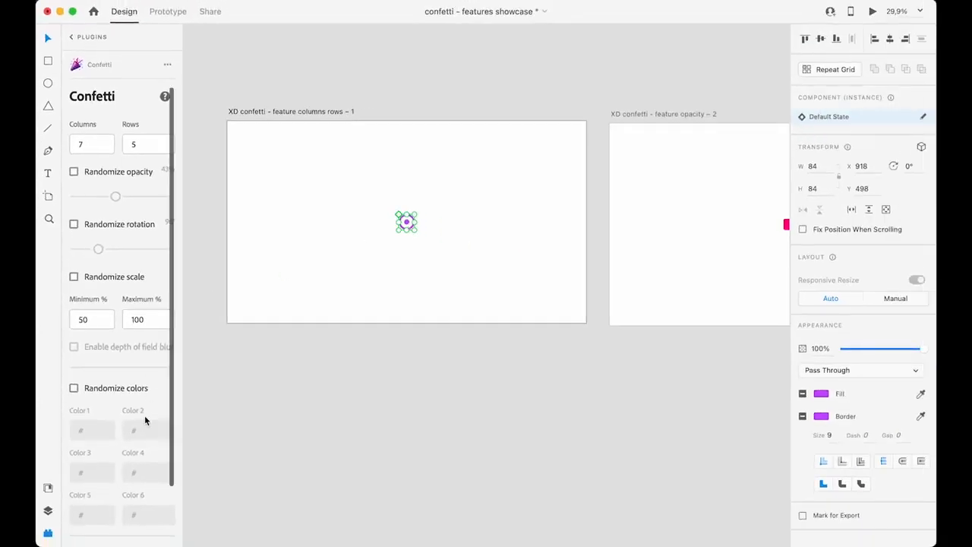
- Create scattered ring copies on the artboard and randomize their opacity at about 20%
click(122, 510)
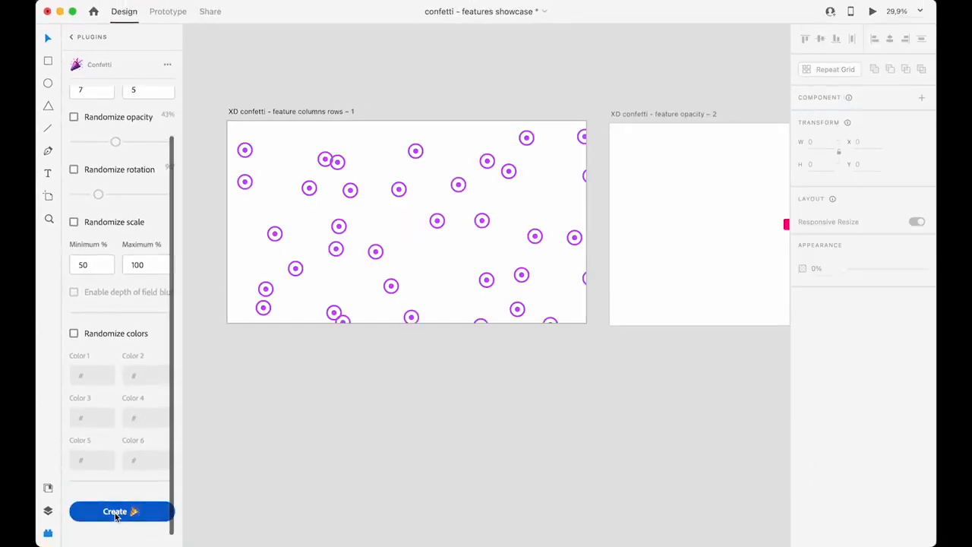
click(121, 510)
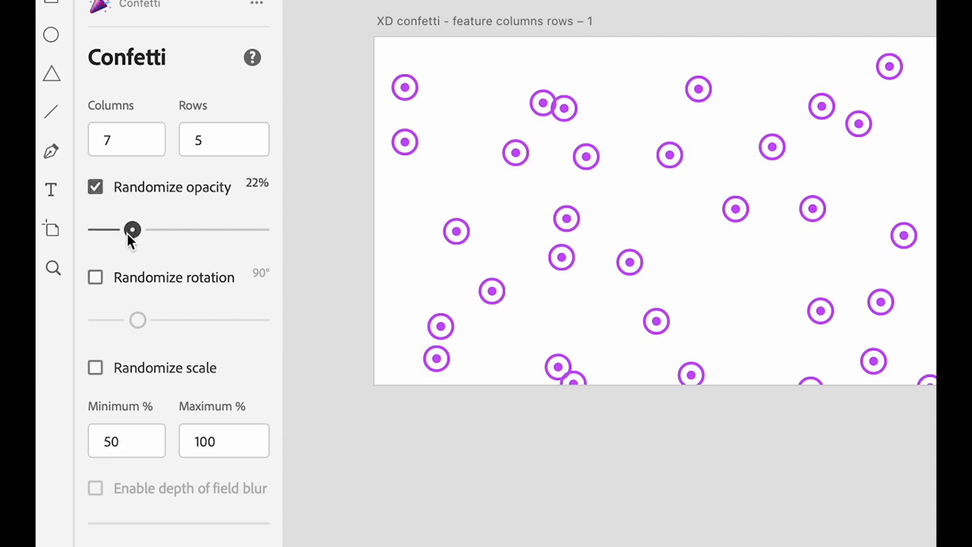
drag(134, 229, 130, 230)
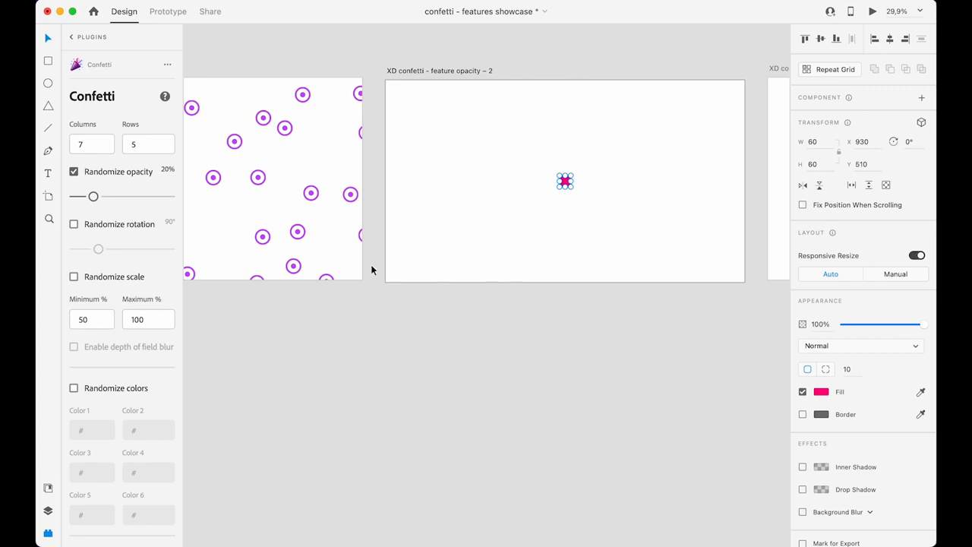
mouse_move(112, 432)
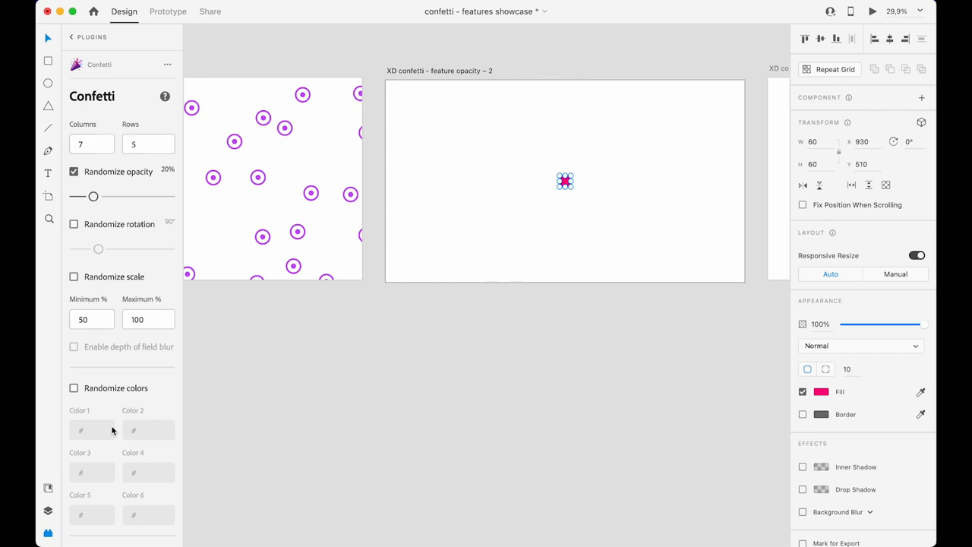
- Create scattered pink squares of varying transparency on the opacity artboard
scroll(down, 3)
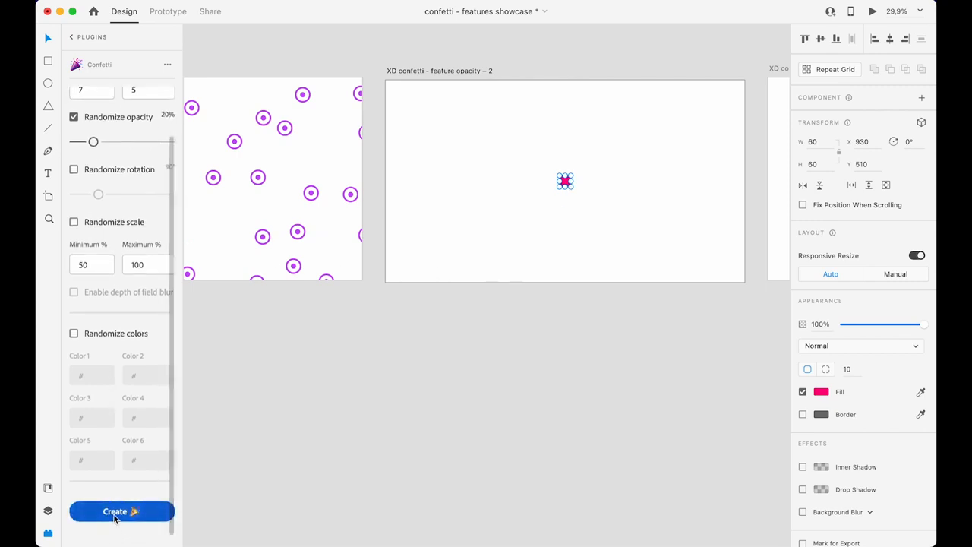
click(121, 510)
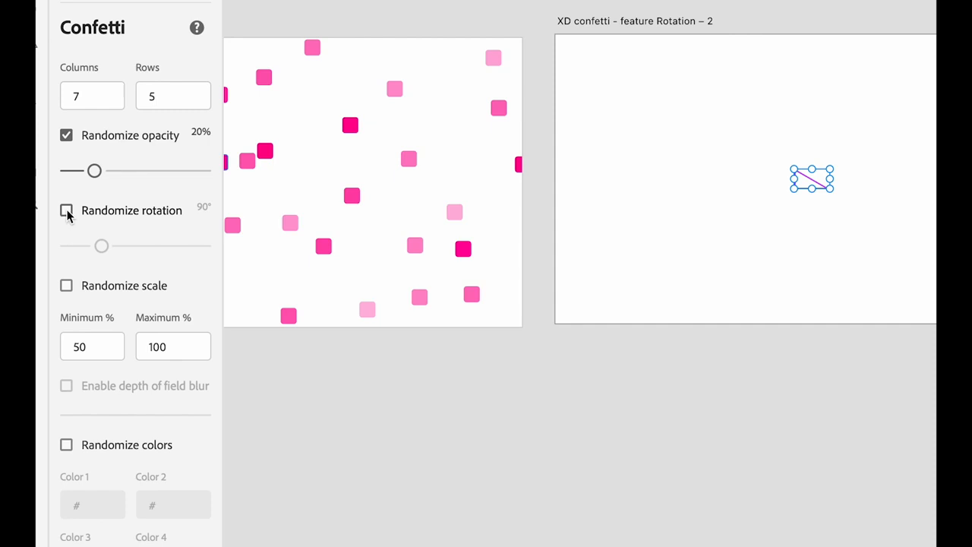
- Enable random rotation and create scattered purple triangle outlines on the Rotation artboard
click(66, 209)
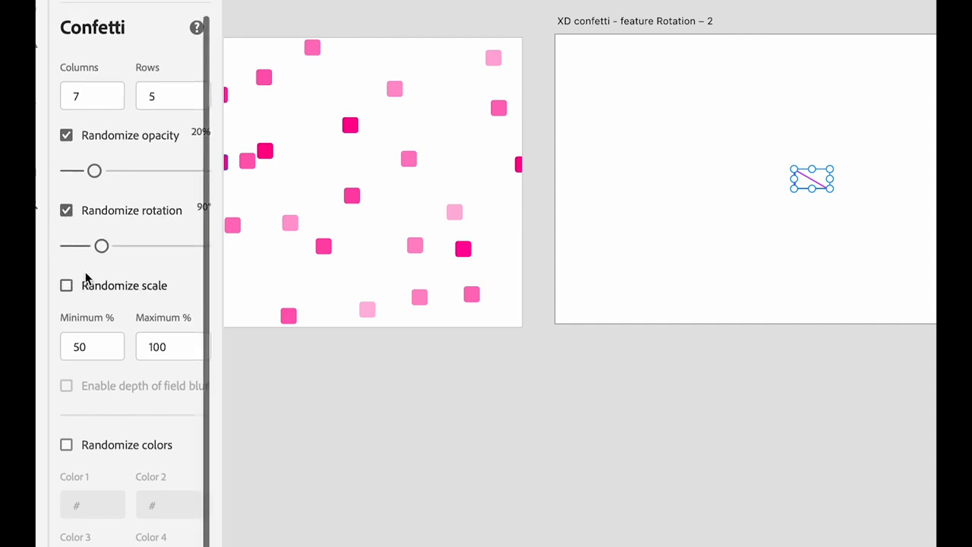
click(91, 96)
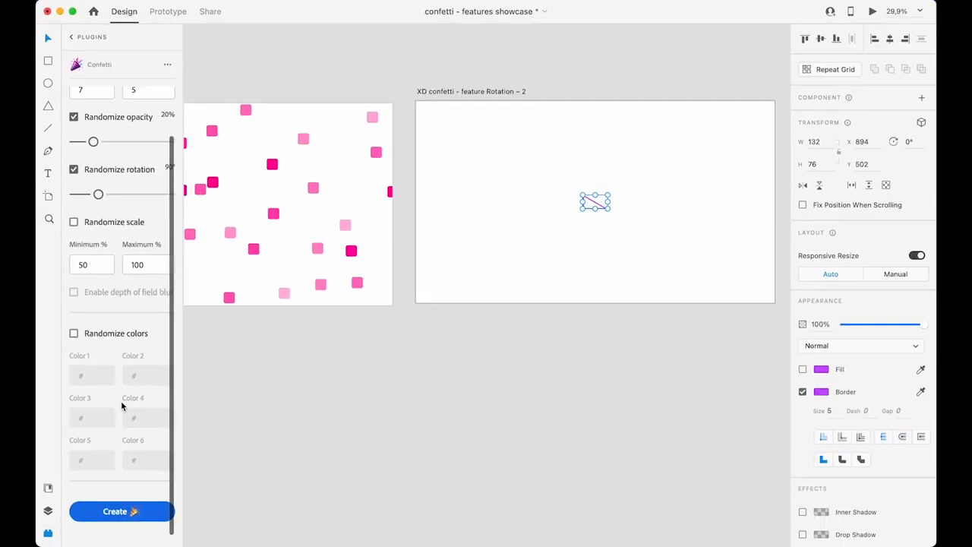
click(122, 510)
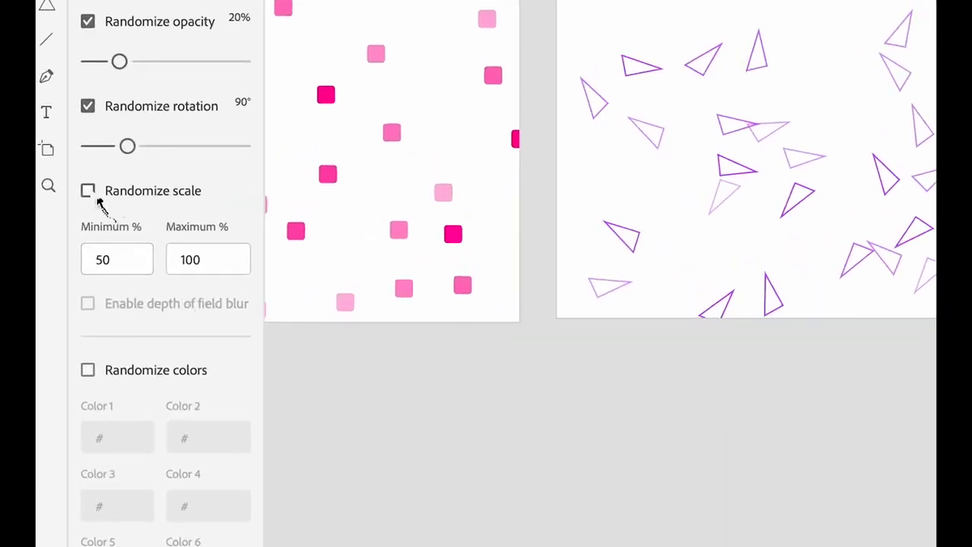
- Enable random scale with minimum 50% and maximum 100% particle size
click(88, 191)
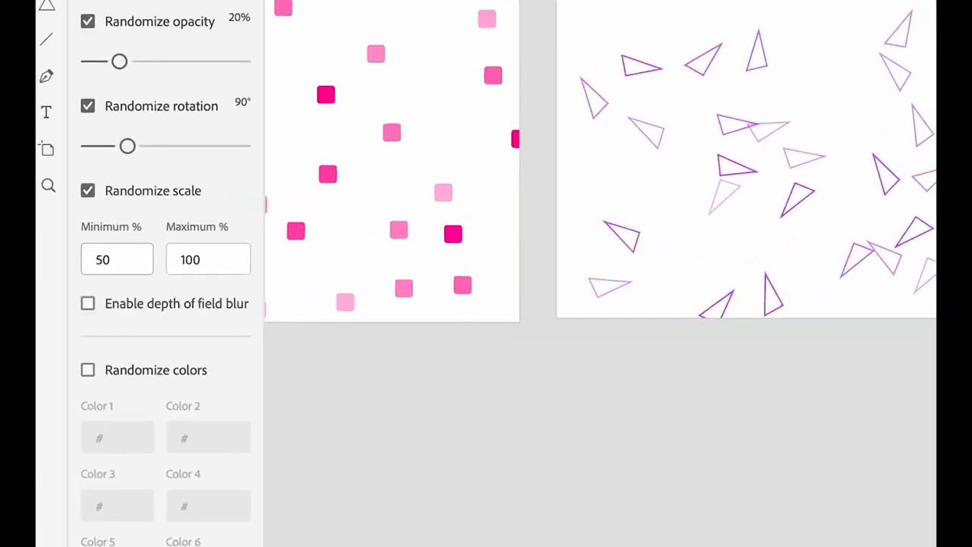
click(116, 258)
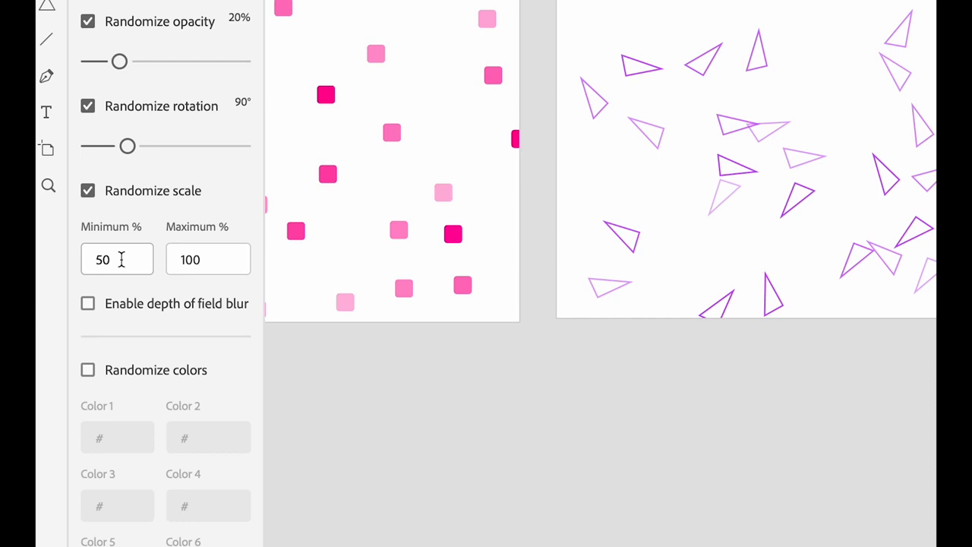
click(208, 258)
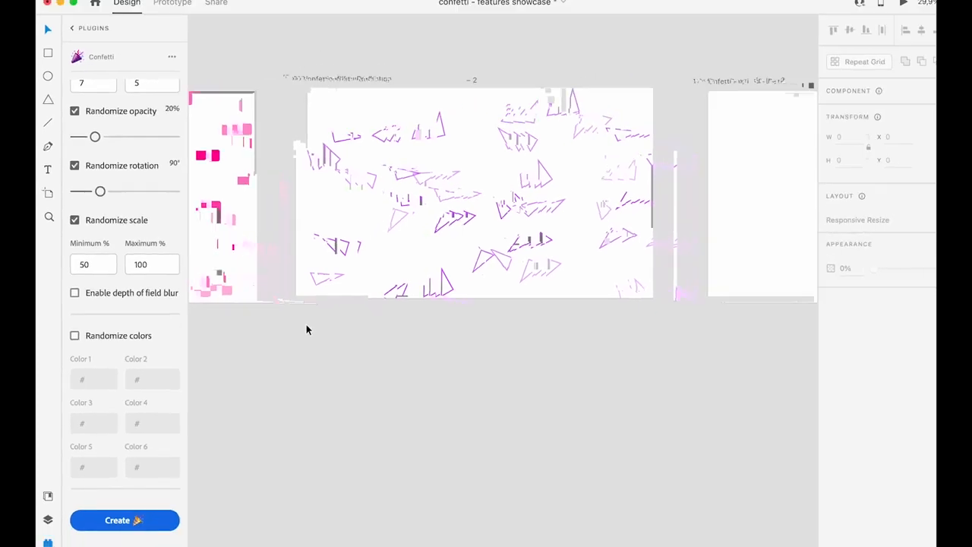
- Create varied-size pink circle confetti on the Scale artboard from the single pink circle
click(553, 211)
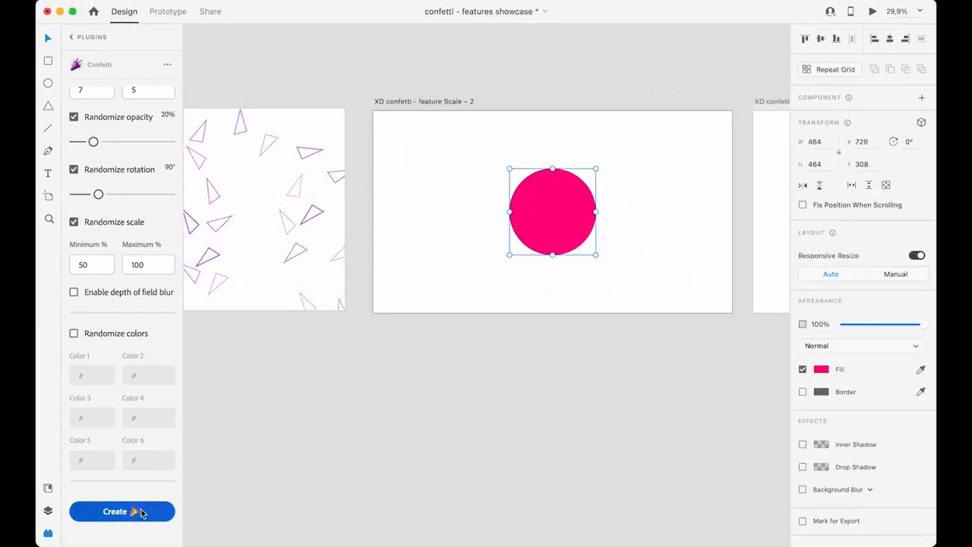
click(121, 511)
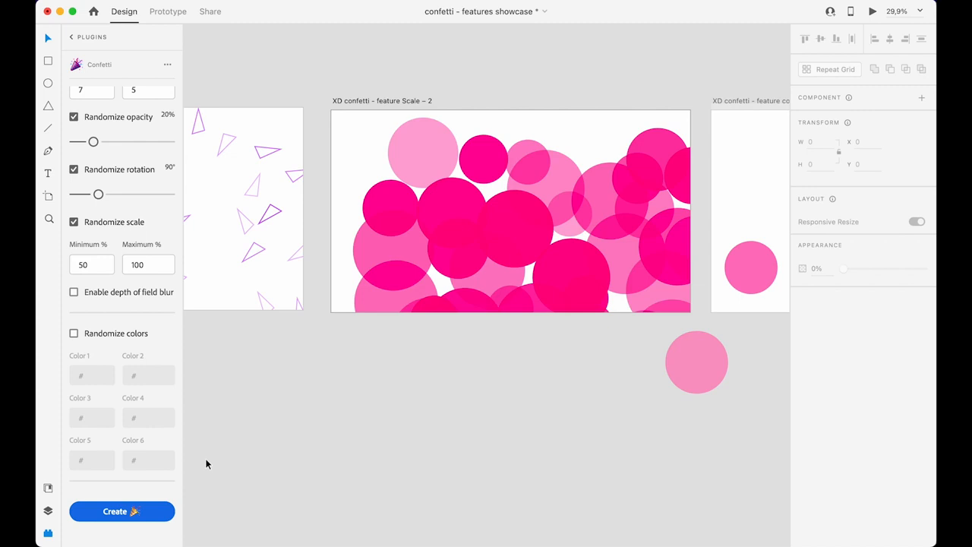
mouse_move(492, 442)
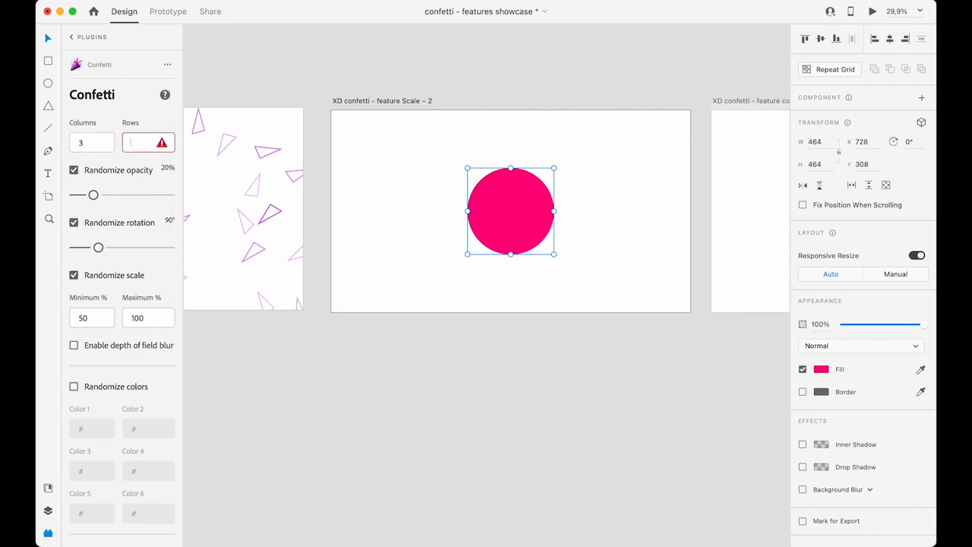
- Set Columns and Rows to 3 and the maximum size to 80%
text(3)
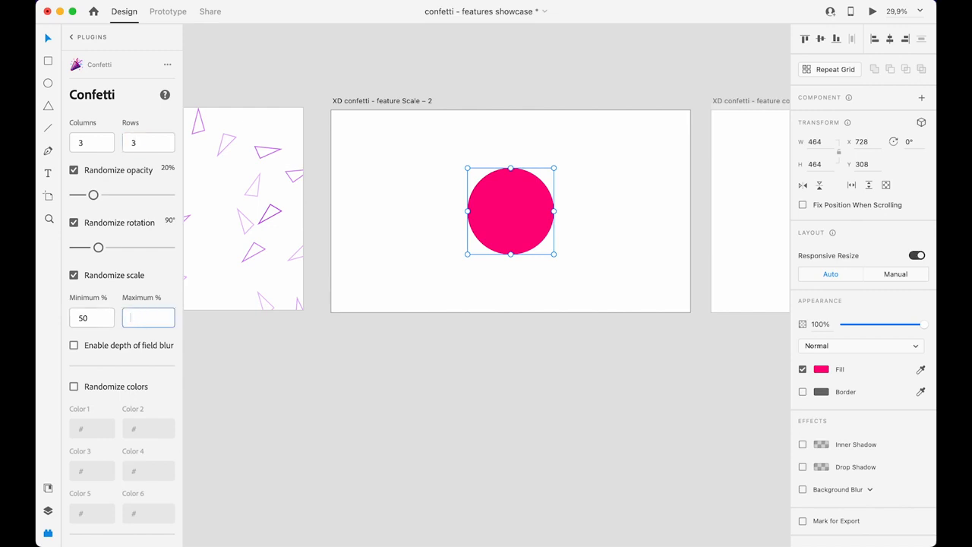
text(80)
click(93, 318)
text(20)
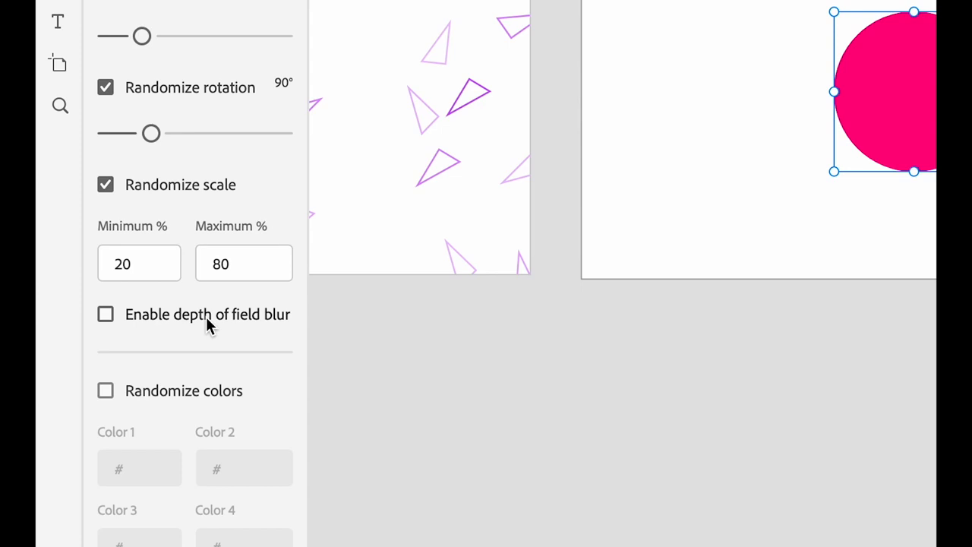
mouse_move(114, 317)
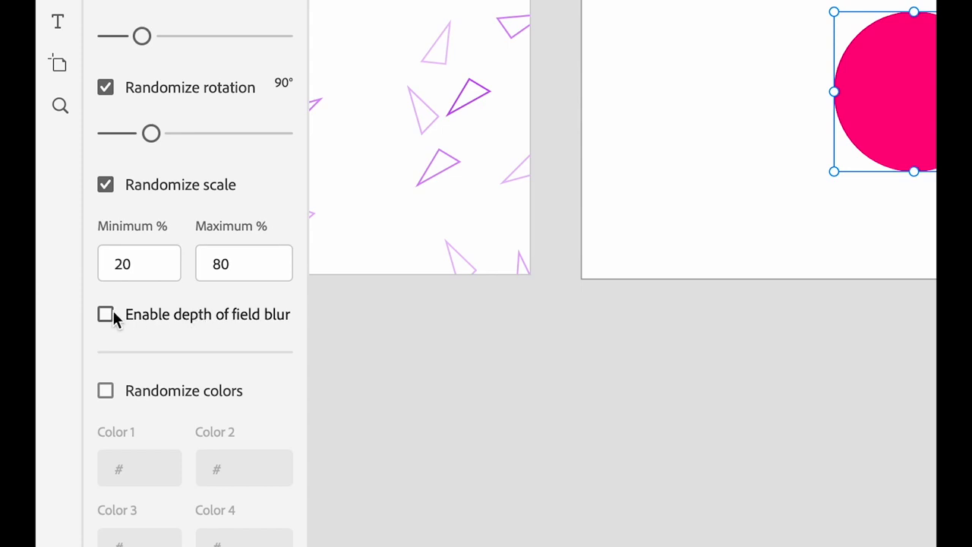
- Enable depth of field blur, shrink the circle to about 190 px and create blurred copies
click(106, 314)
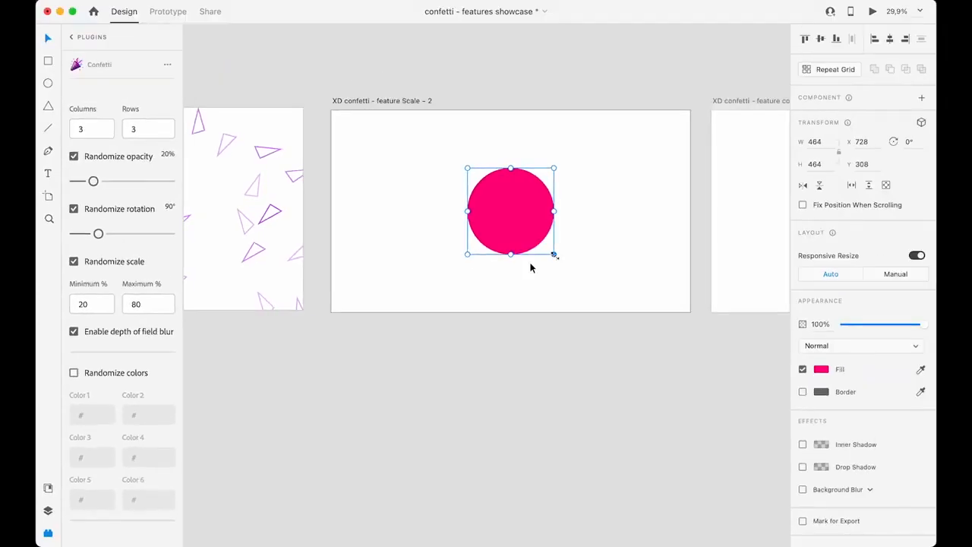
drag(555, 255, 509, 216)
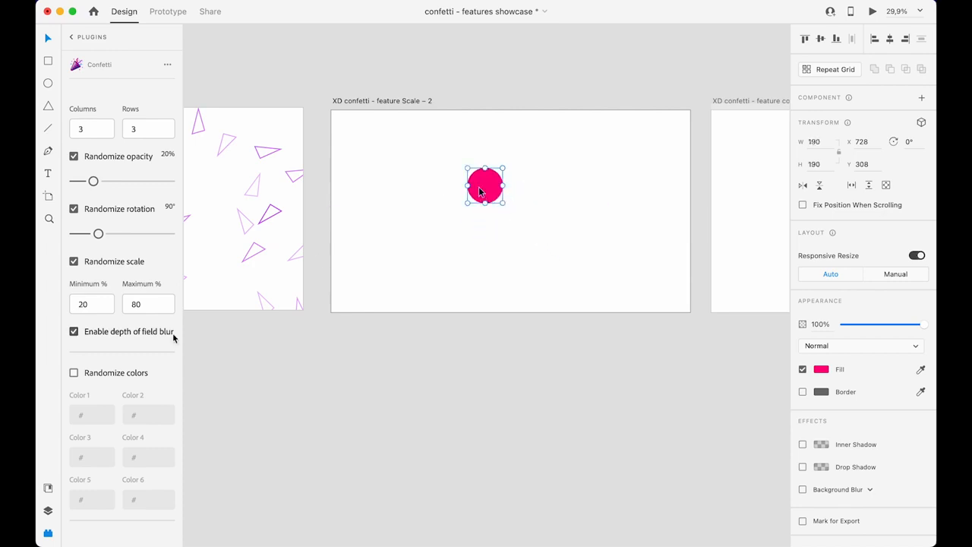
click(122, 511)
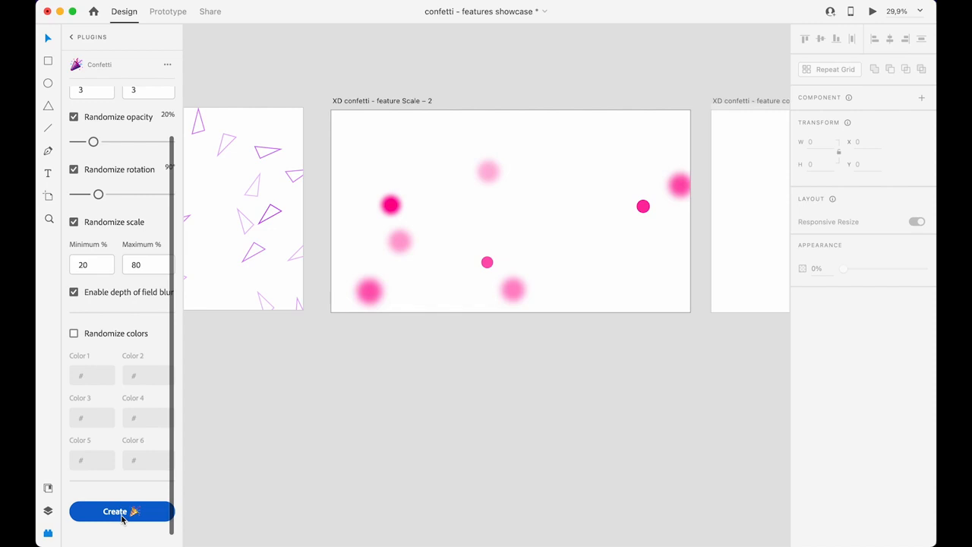
mouse_move(456, 227)
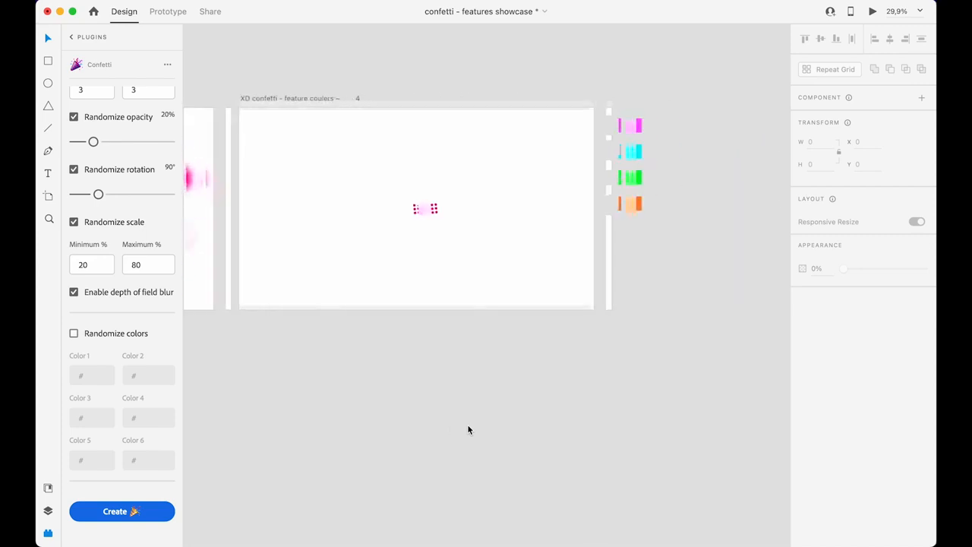
- Enable randomized colors with four hex values and create multicoloured blurred circles
click(73, 332)
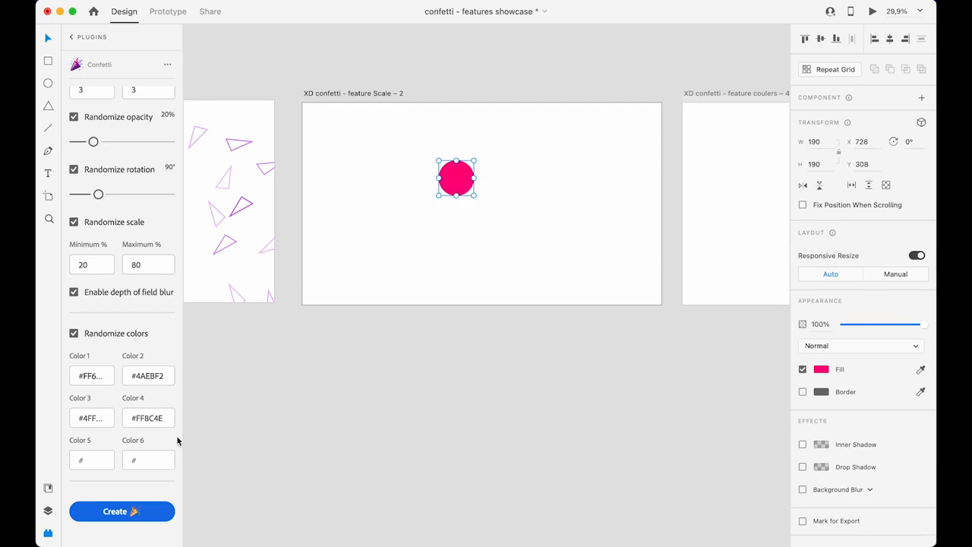
click(121, 510)
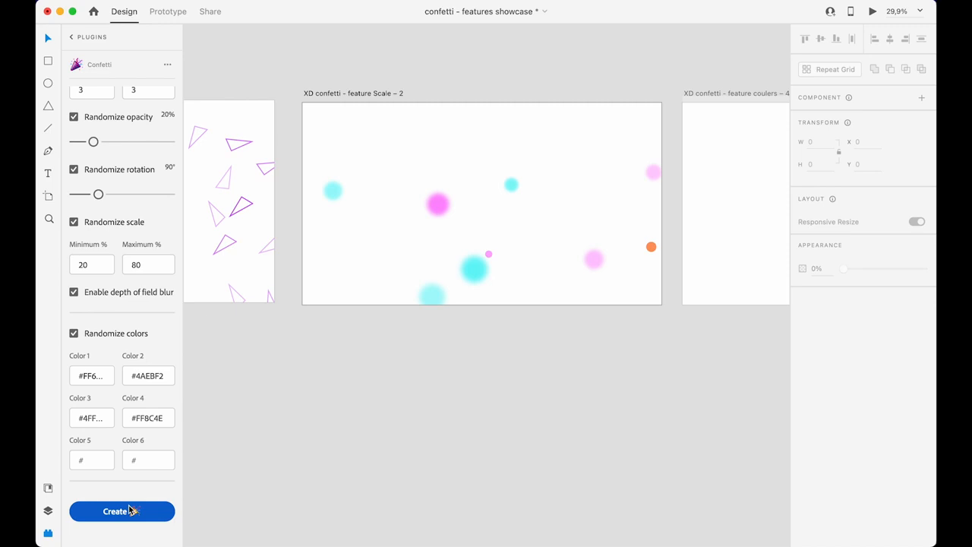
mouse_move(374, 374)
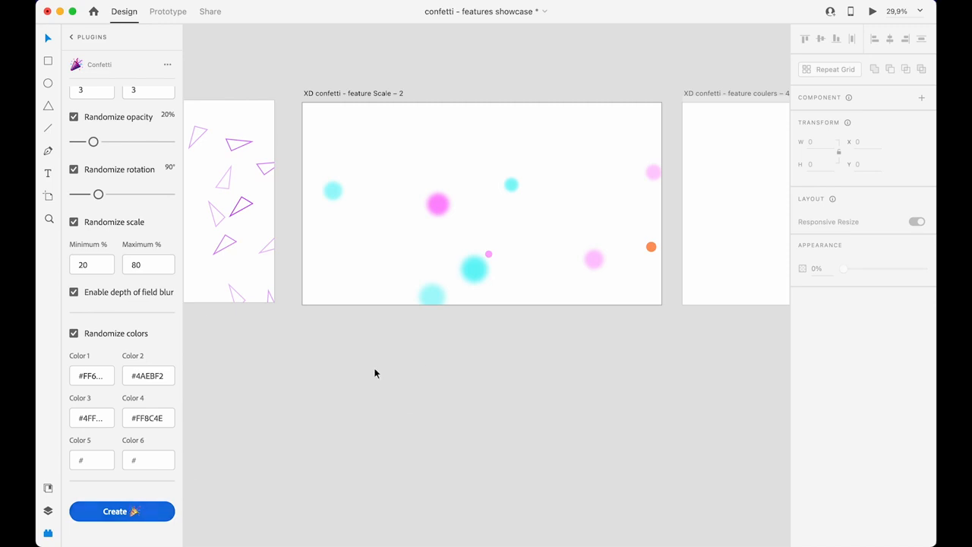